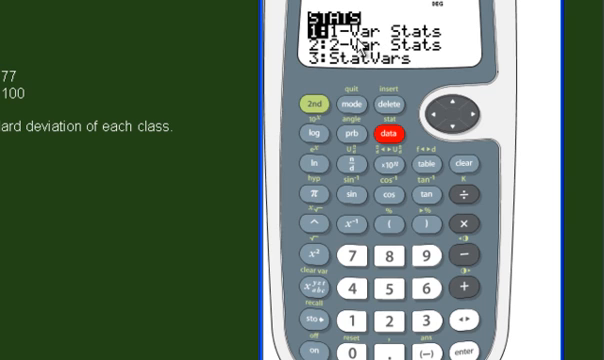
mouse_move(357, 45)
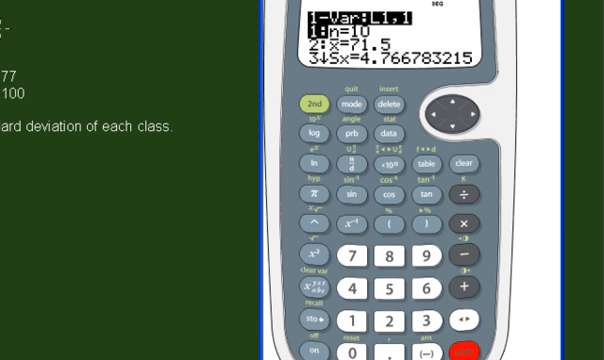
mouse_move(461, 123)
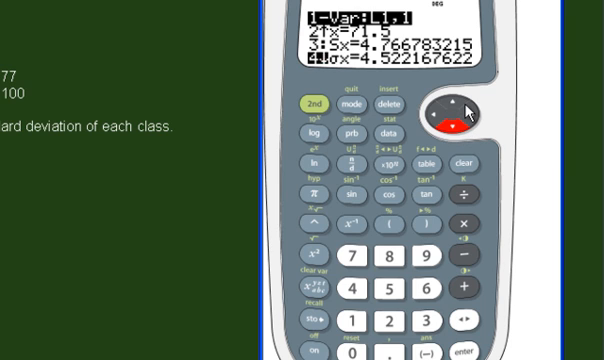
mouse_move(450, 118)
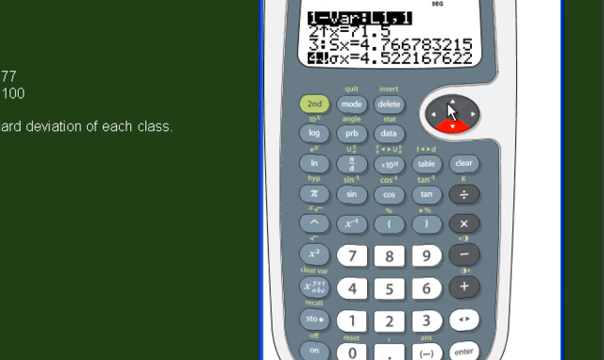
mouse_move(455, 120)
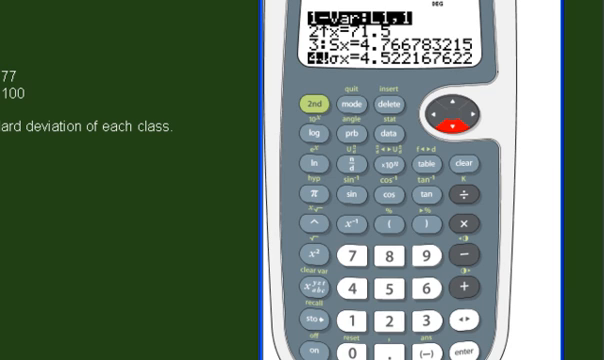
mouse_move(320, 100)
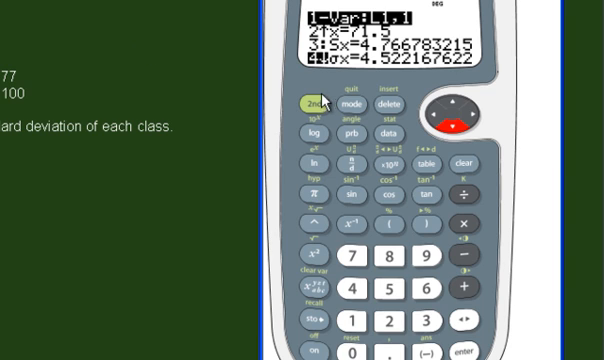
mouse_move(379, 85)
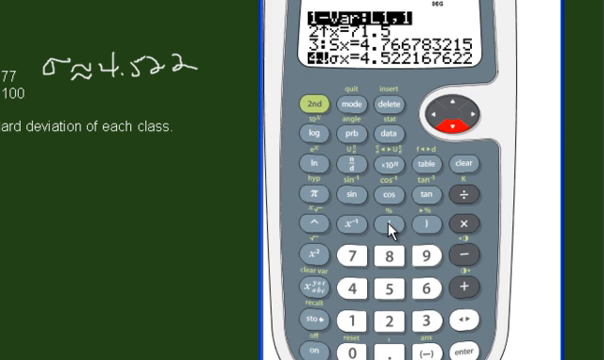
- Record σ≈4.522 beside the problem and start a new 1-Var Stats calculation
left_click(315, 104)
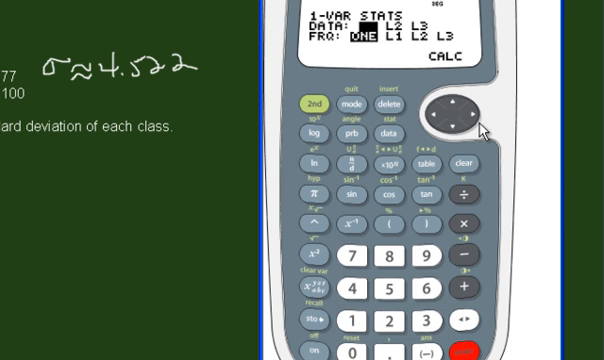
left_click(459, 119)
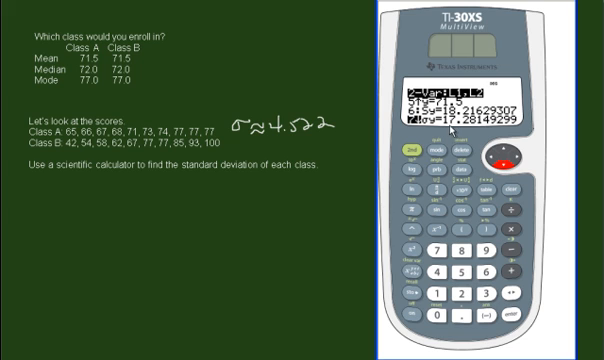
mouse_move(418, 148)
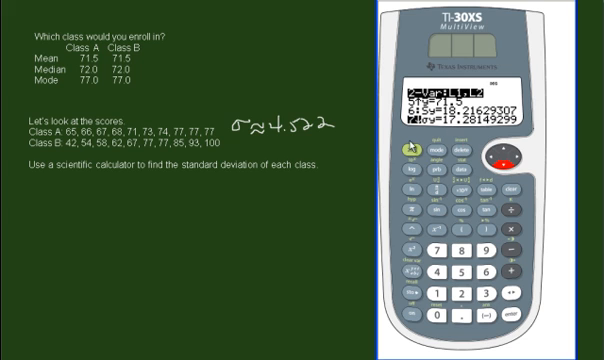